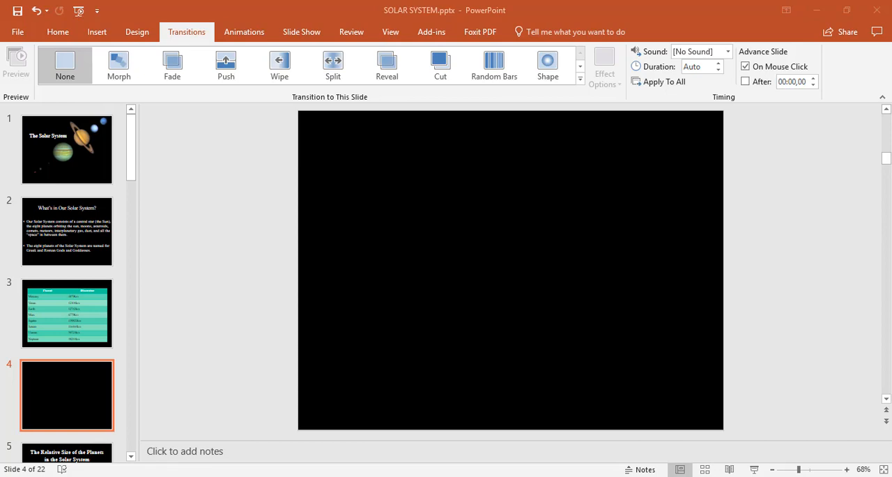
{"action": "mouse_move", "coordinate": [187, 31]}
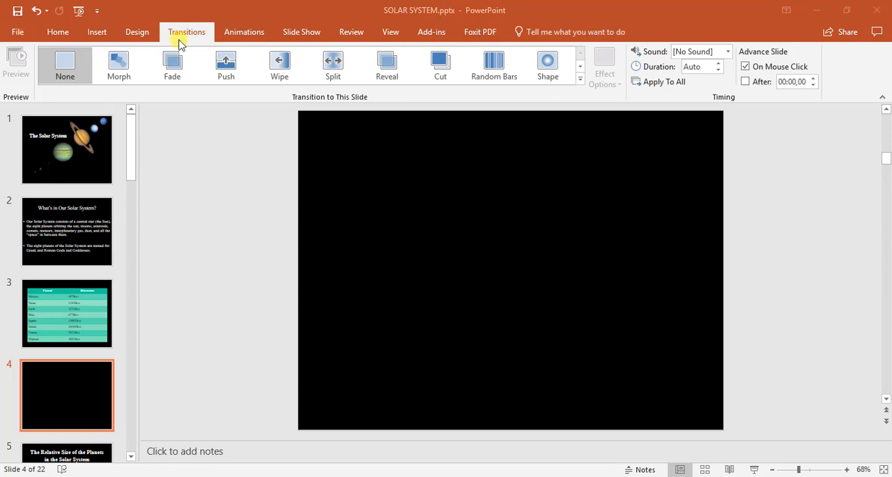
Start inserting a chart on slide 4 from the Insert ribbon
{"action": "left_click", "coordinate": [97, 30]}
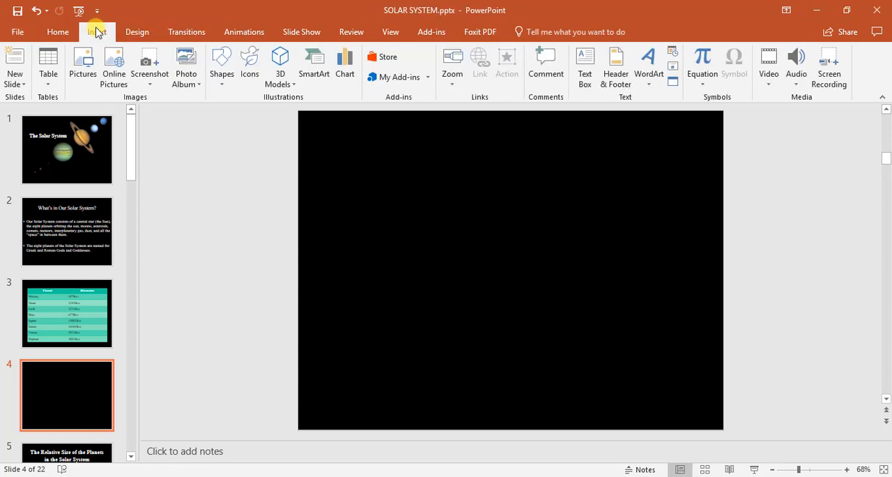
{"action": "mouse_move", "coordinate": [344, 62]}
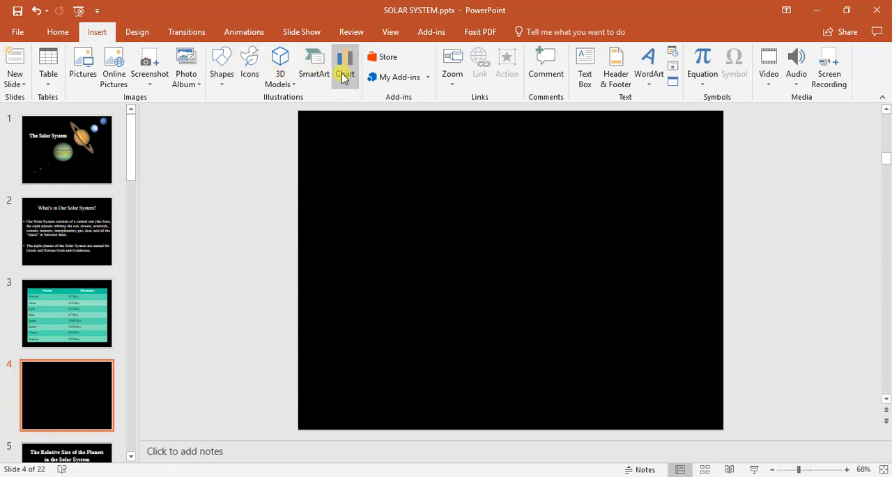
{"action": "mouse_move", "coordinate": [344, 67]}
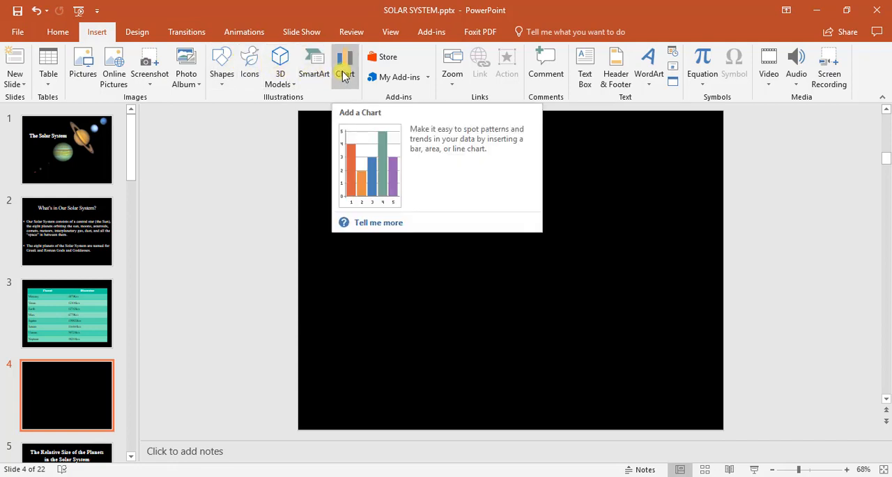
{"action": "left_click", "coordinate": [344, 67]}
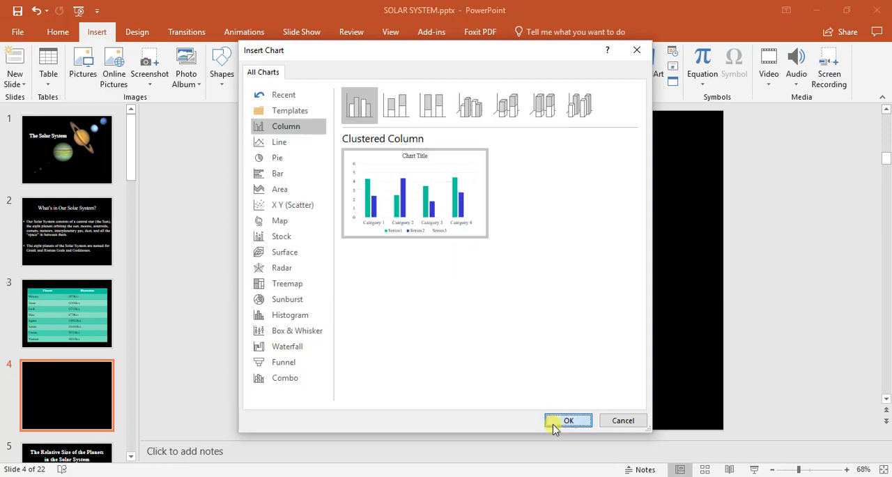
Insert a clustered column chart and fill its data sheet with 'Planet Size' diameters for Mercury to Neptune
{"action": "left_click", "coordinate": [568, 420]}
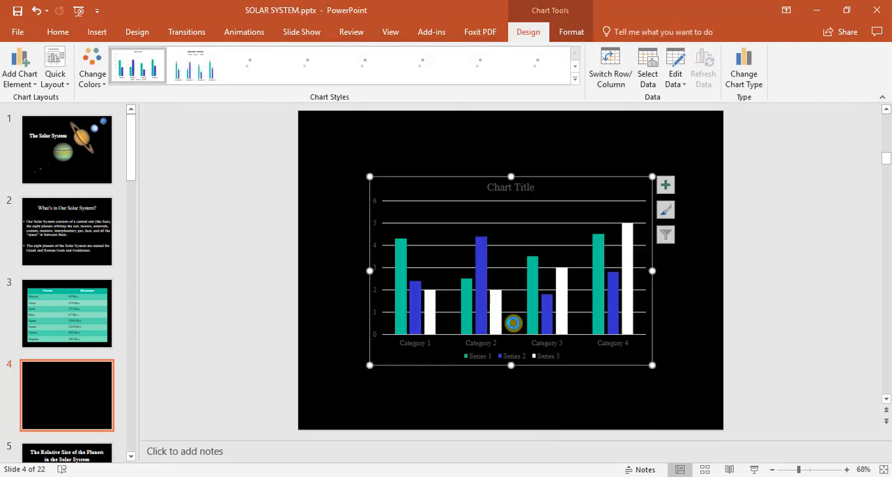
{"action": "left_click", "coordinate": [675, 67]}
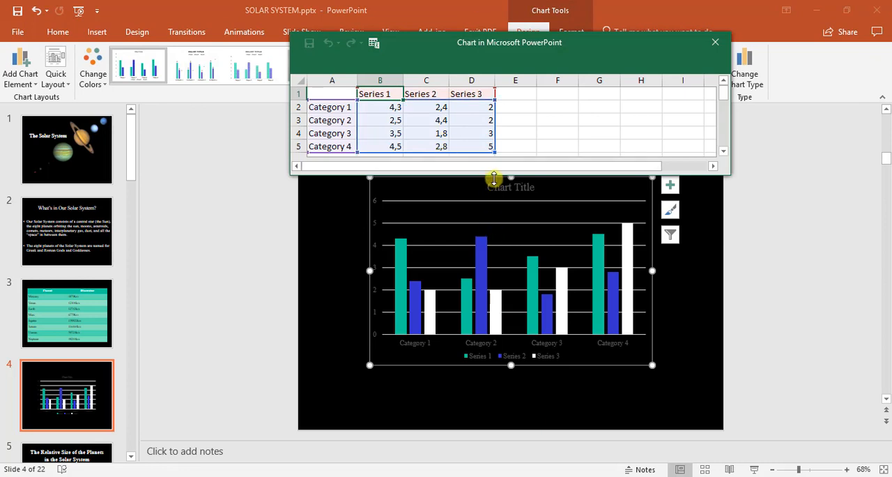
{"action": "mouse_move", "coordinate": [597, 173]}
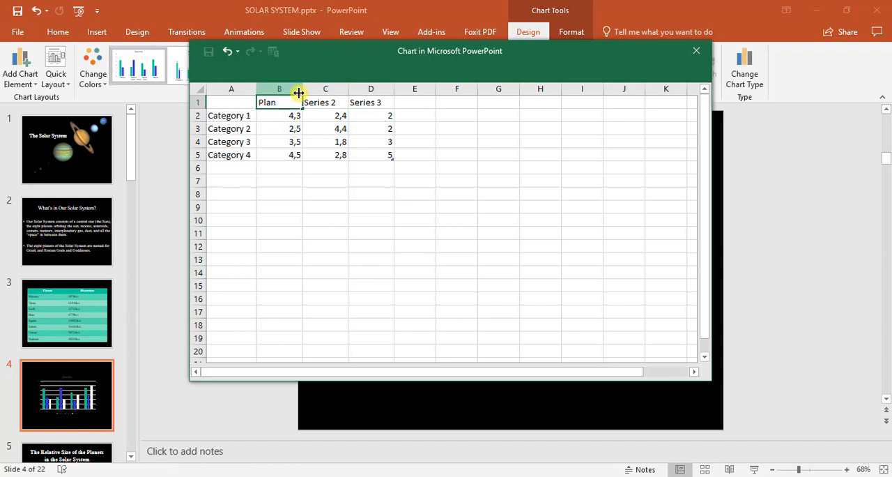
{"action": "type", "text": "Planet Size"}
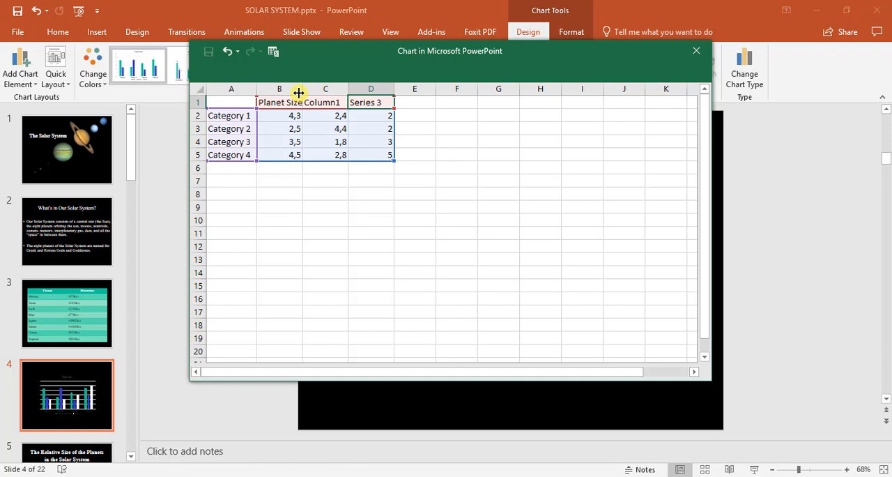
{"action": "type", "text": "Column2"}
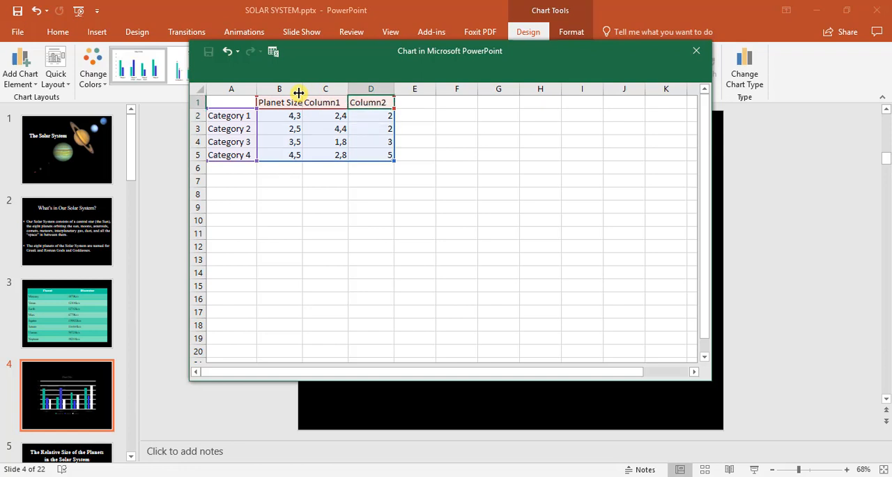
{"action": "left_click", "coordinate": [326, 114]}
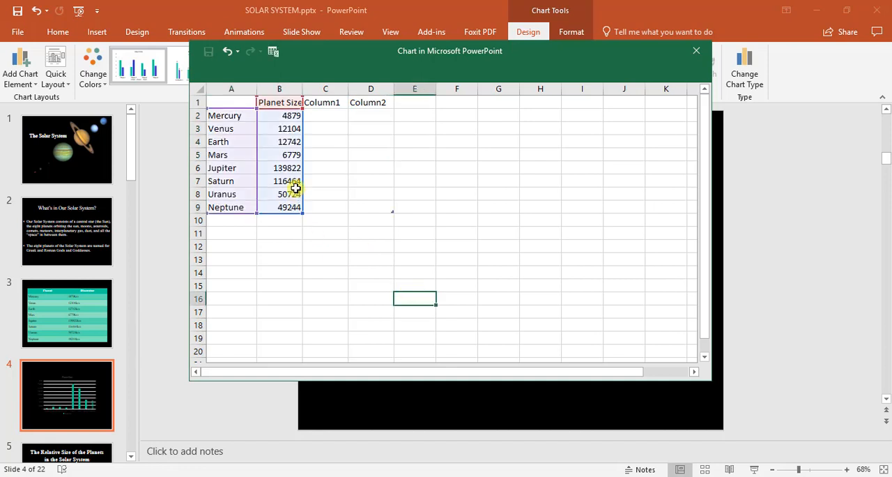
{"action": "mouse_move", "coordinate": [696, 50]}
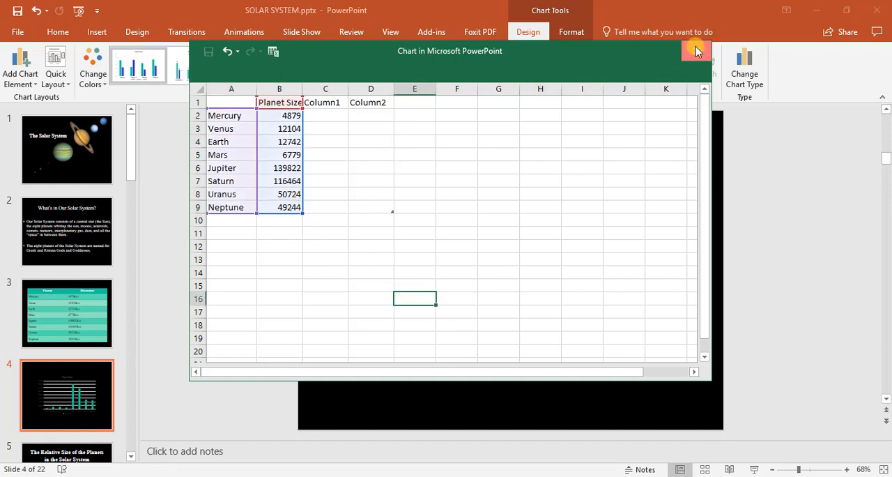
{"action": "left_click", "coordinate": [695, 51]}
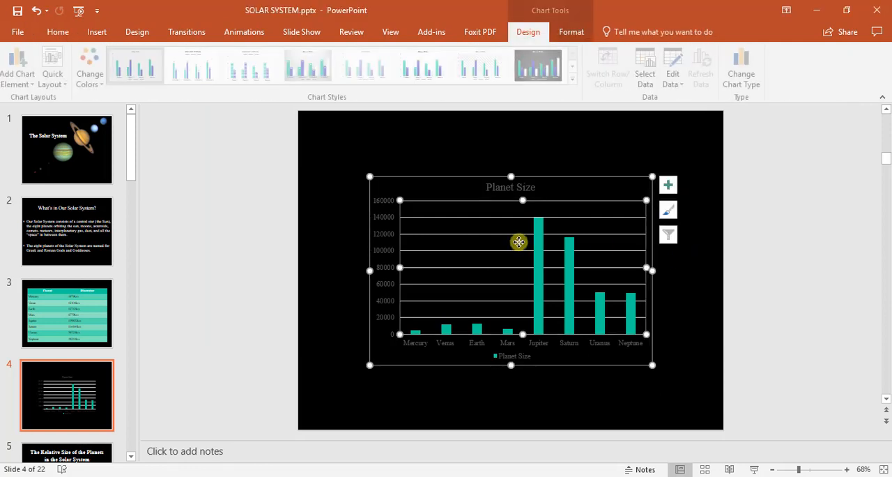
{"action": "mouse_move", "coordinate": [585, 249]}
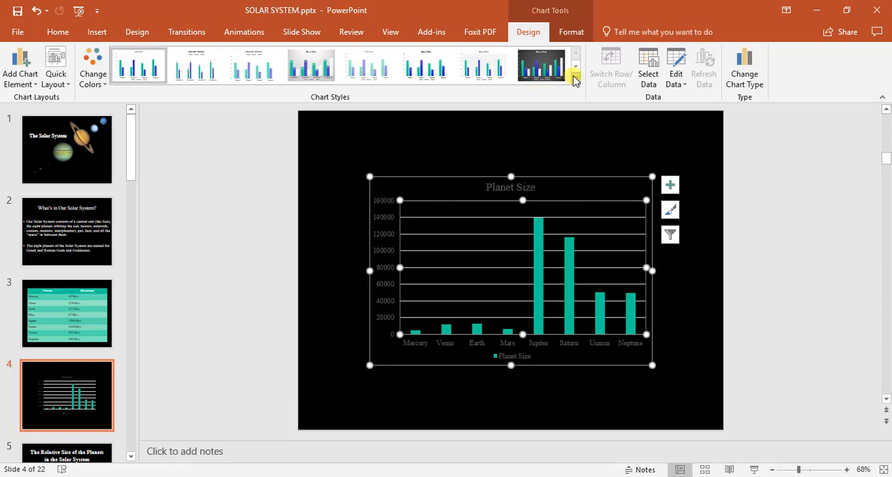
Apply an outlined-bar chart style with the legend beneath the title
{"action": "left_click", "coordinate": [574, 73]}
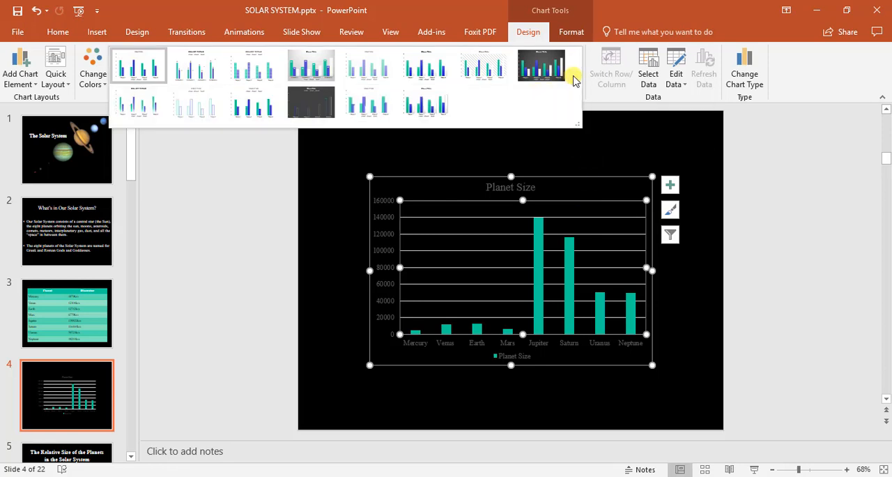
{"action": "left_click", "coordinate": [195, 103]}
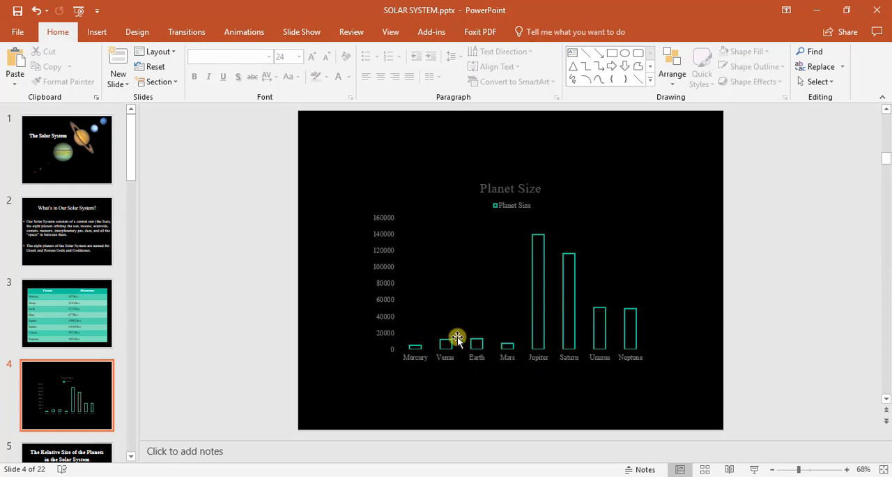
{"action": "mouse_move", "coordinate": [541, 329]}
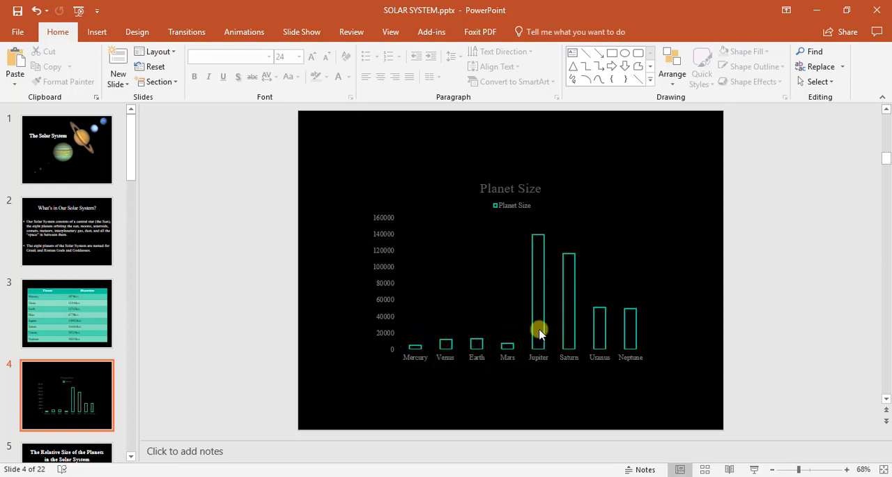
{"action": "mouse_move", "coordinate": [543, 244]}
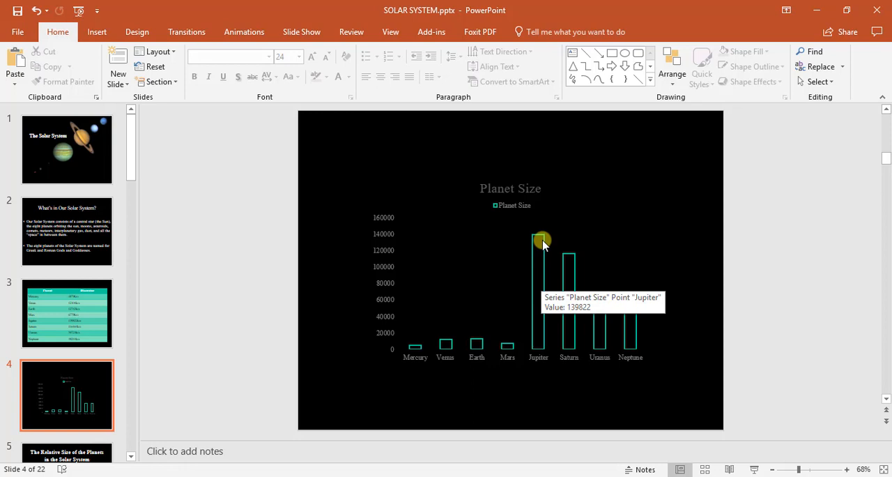
{"action": "mouse_move", "coordinate": [249, 292]}
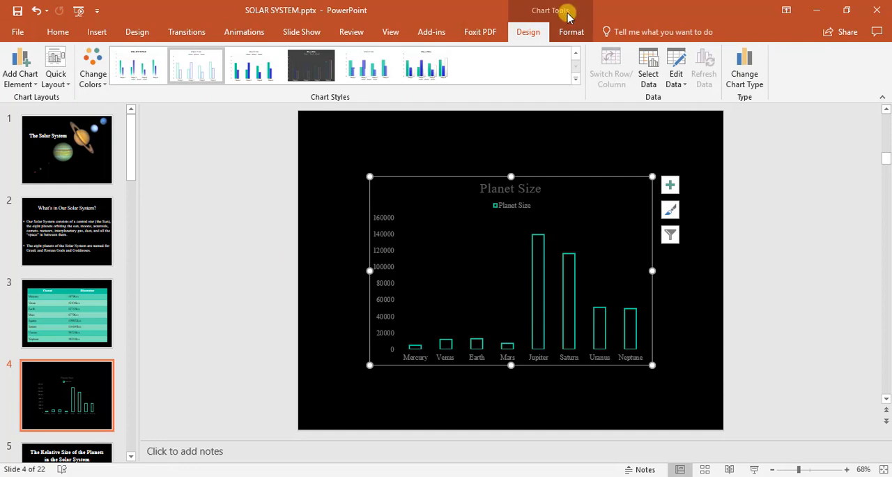
{"action": "mouse_move", "coordinate": [745, 70]}
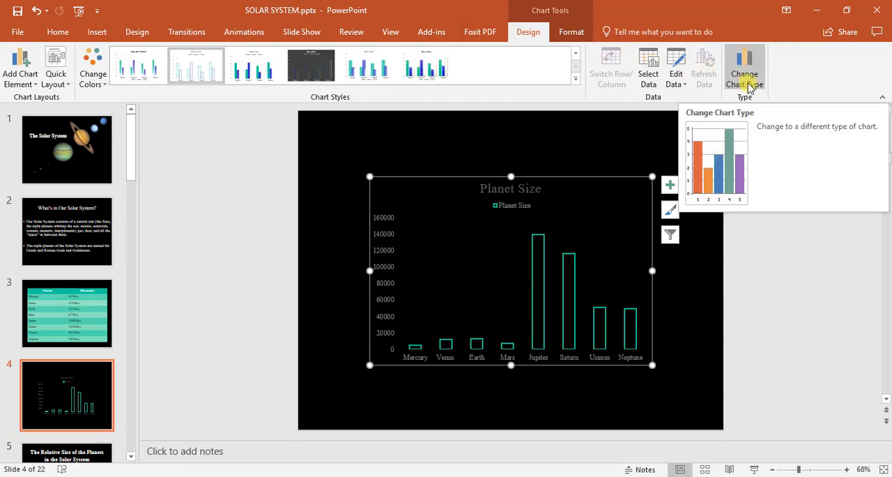
Convert the Planet Size column chart into a pie chart
{"action": "left_click", "coordinate": [744, 69]}
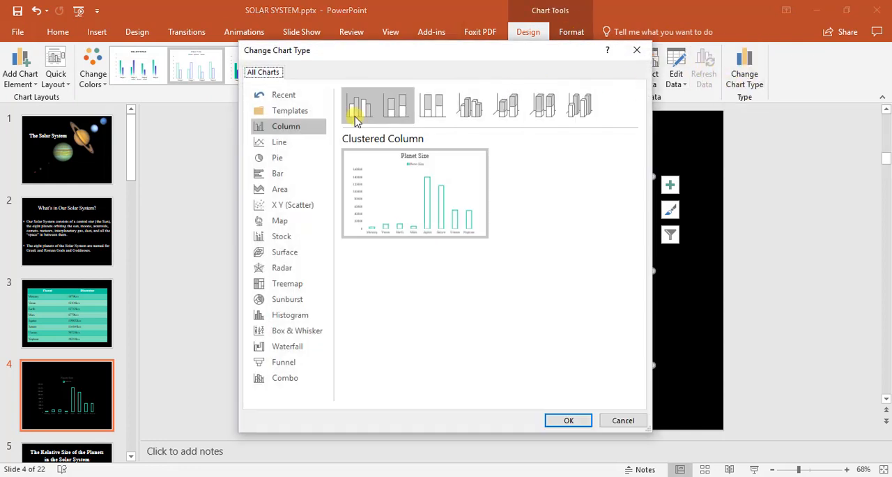
{"action": "left_click", "coordinate": [277, 157]}
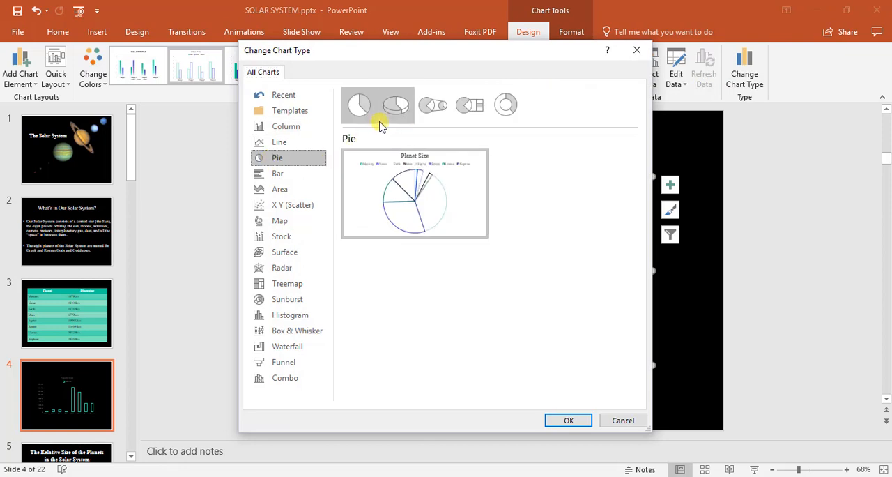
{"action": "left_click", "coordinate": [568, 419]}
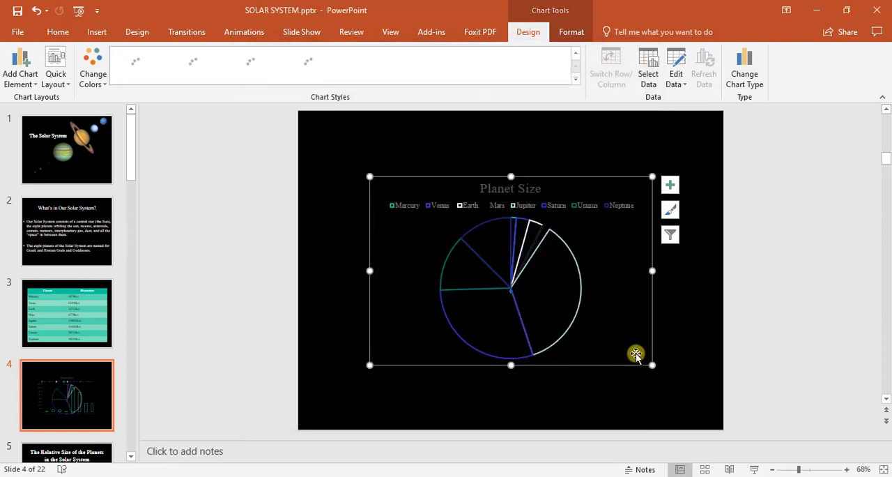
Recolour the pie and apply Style 7 — dark gradient, bold white title, legend below
{"action": "left_click", "coordinate": [92, 67]}
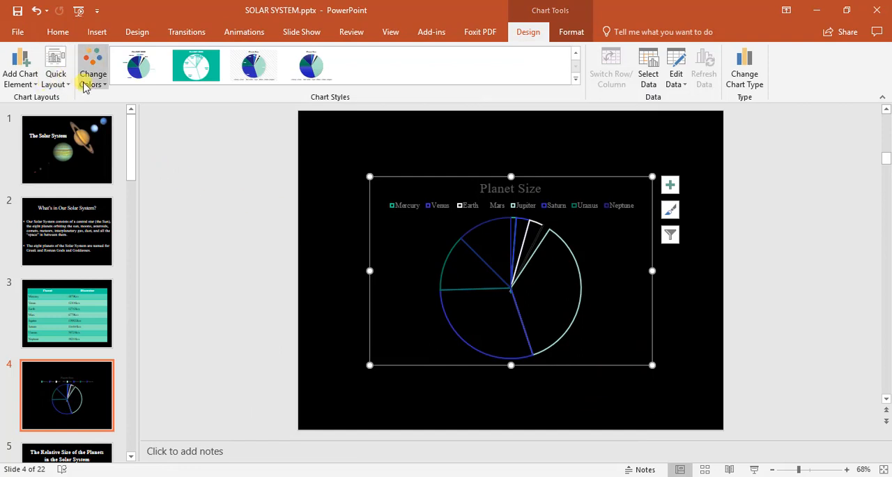
{"action": "left_click", "coordinate": [92, 67]}
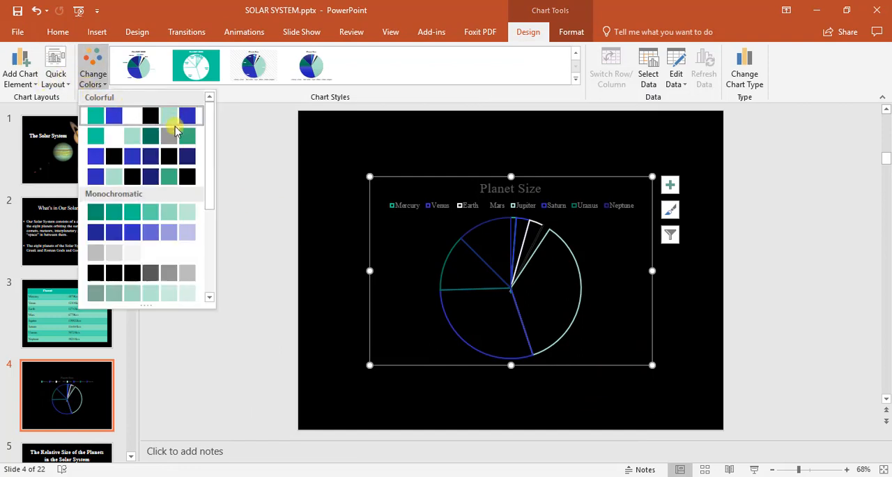
{"action": "left_click", "coordinate": [187, 136]}
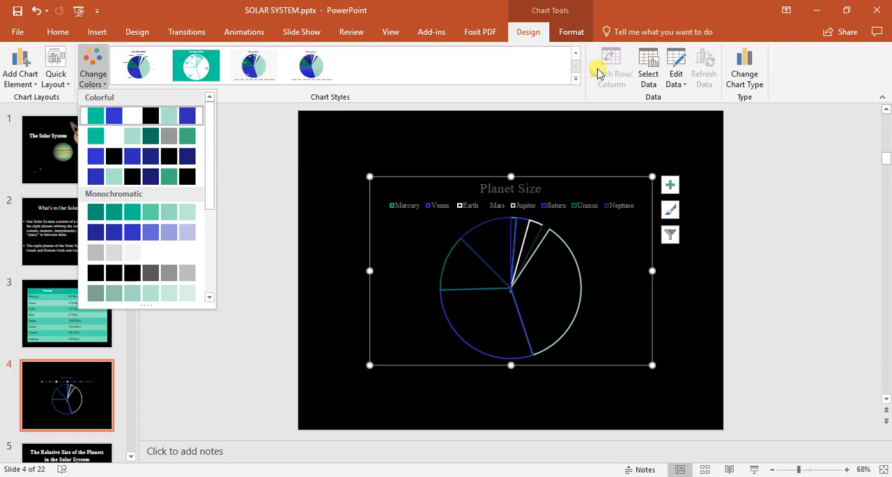
{"action": "left_click", "coordinate": [483, 66]}
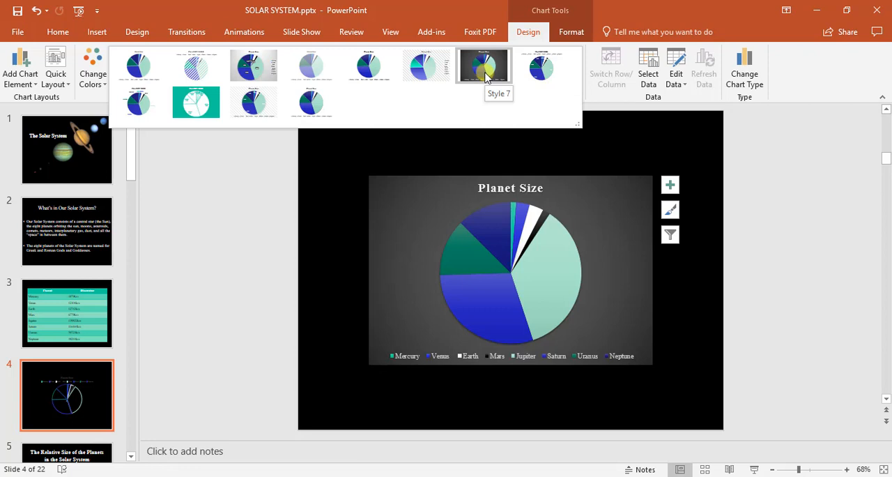
{"action": "left_click", "coordinate": [483, 64]}
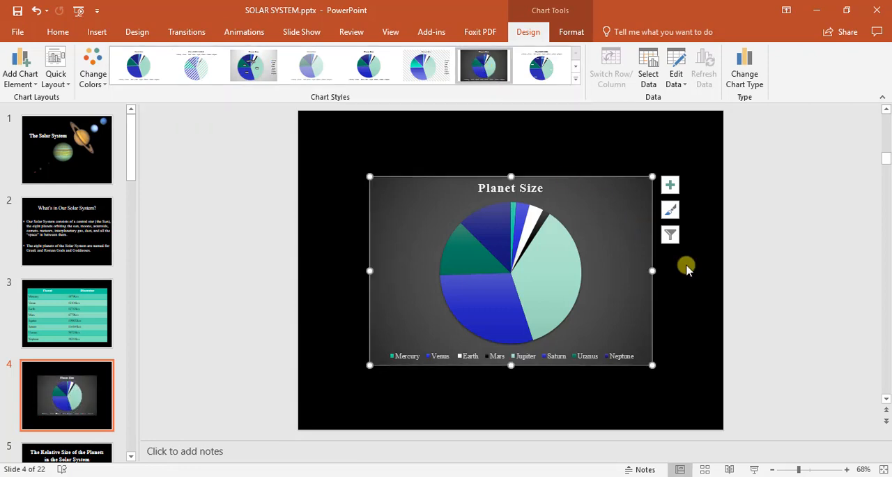
{"action": "left_click", "coordinate": [257, 286]}
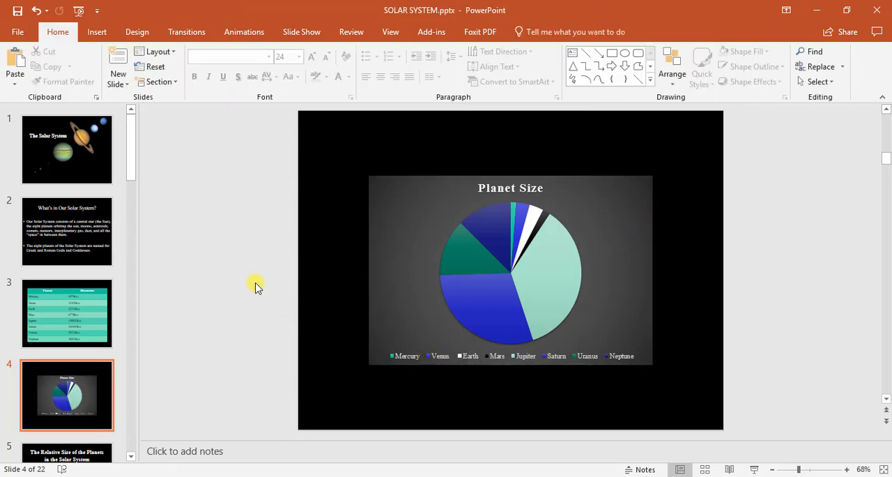
{"action": "mouse_move", "coordinate": [259, 274]}
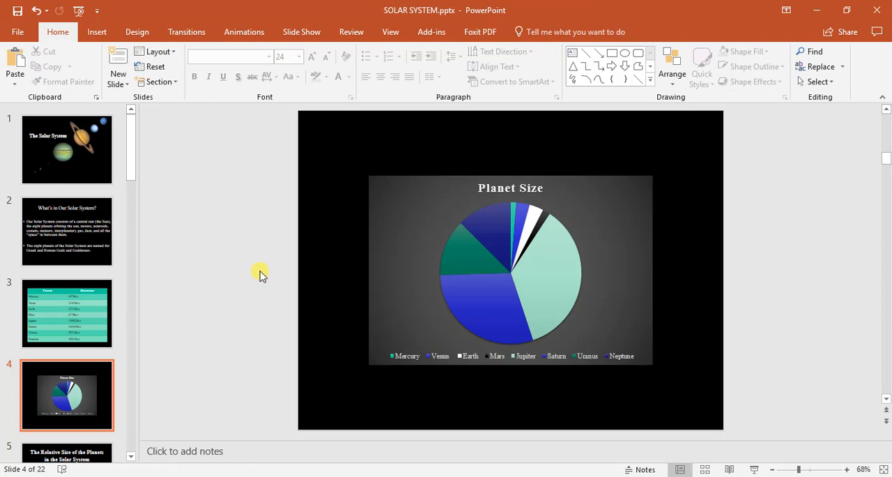
{"action": "left_click", "coordinate": [510, 270]}
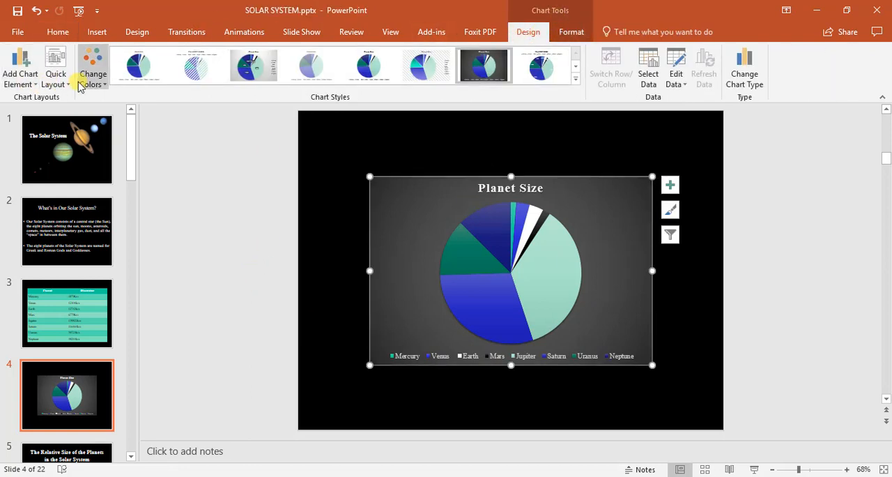
{"action": "mouse_move", "coordinate": [610, 66]}
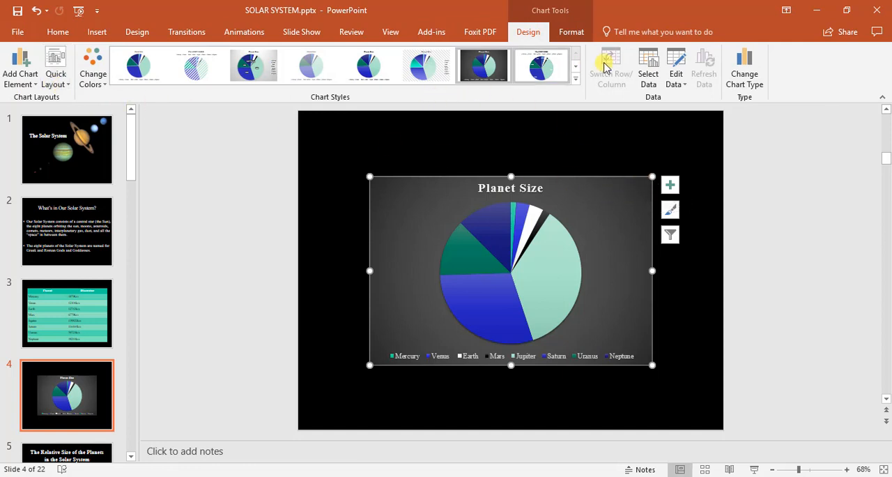